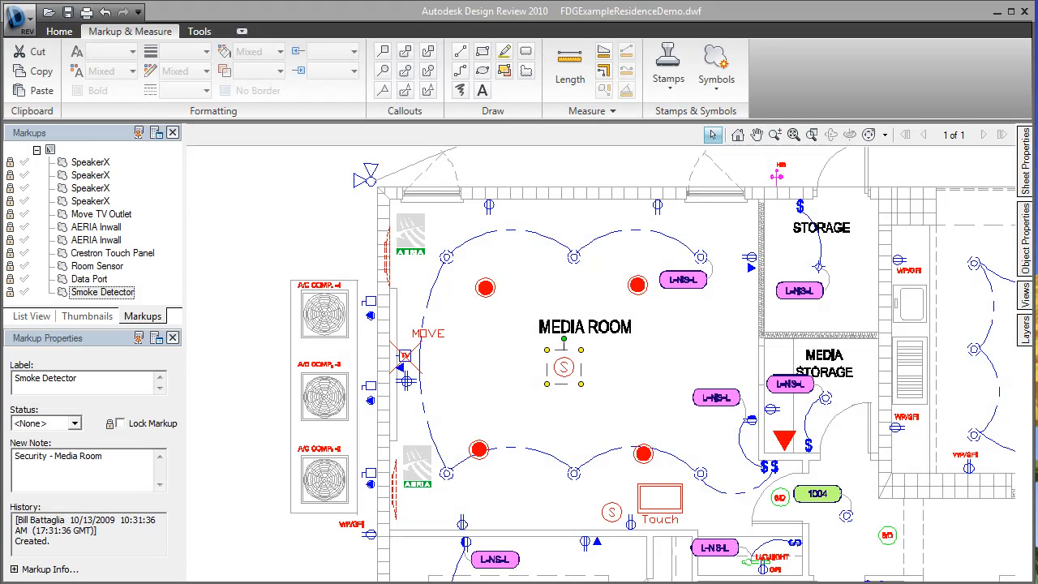
- Review the Smoke Detector markup note 'Security - Media Room', then bring up the application menu
{"action": "left_click", "coordinate": [101, 214]}
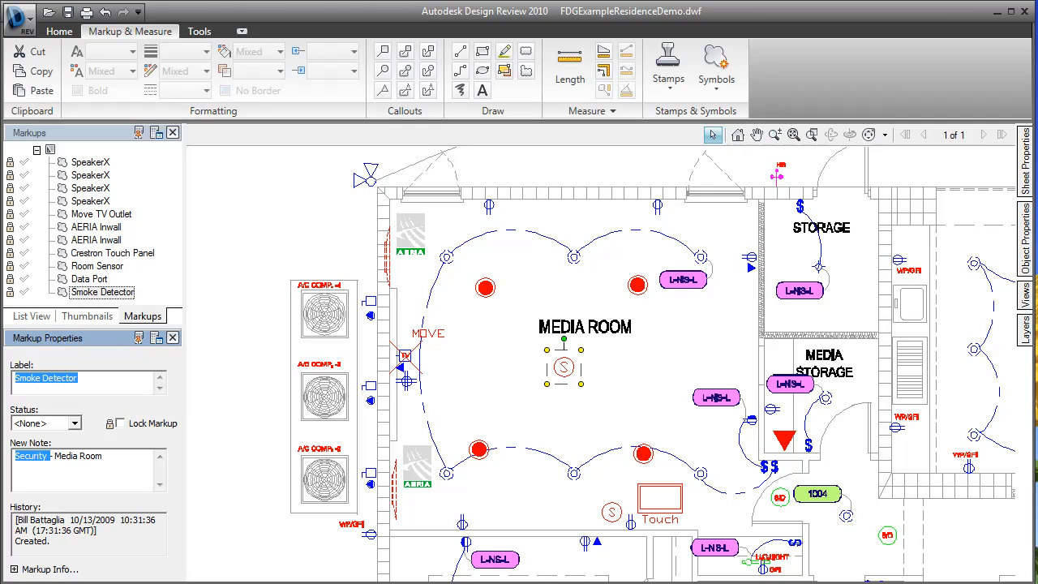
{"action": "double_click", "coordinate": [78, 454]}
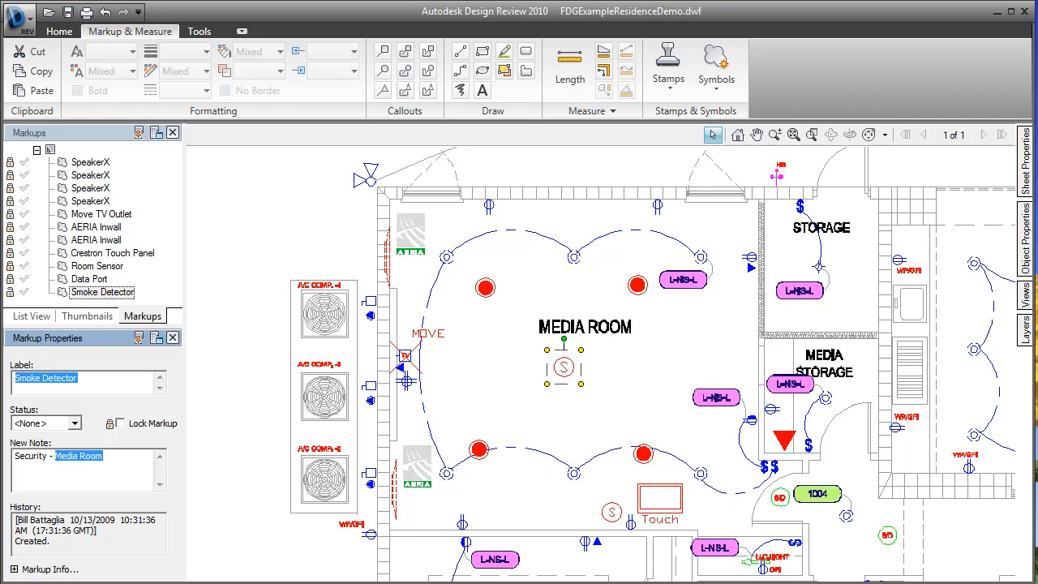
{"action": "left_click", "coordinate": [17, 15]}
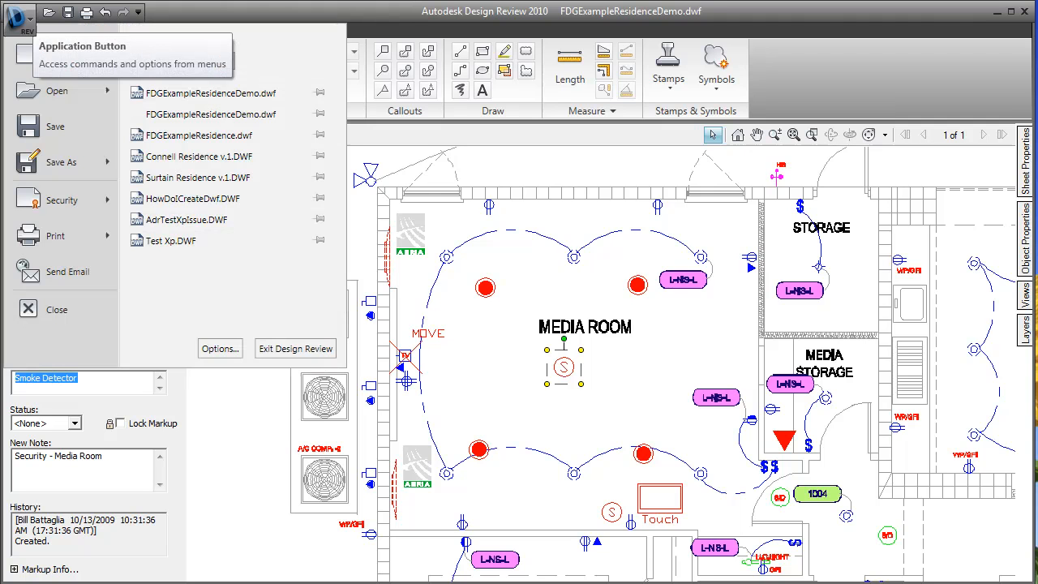
- Save the markups summary as FDGExampleResidenceDemoV1.3.csv via Save As > Save Markups Summary
{"action": "left_click", "coordinate": [61, 162]}
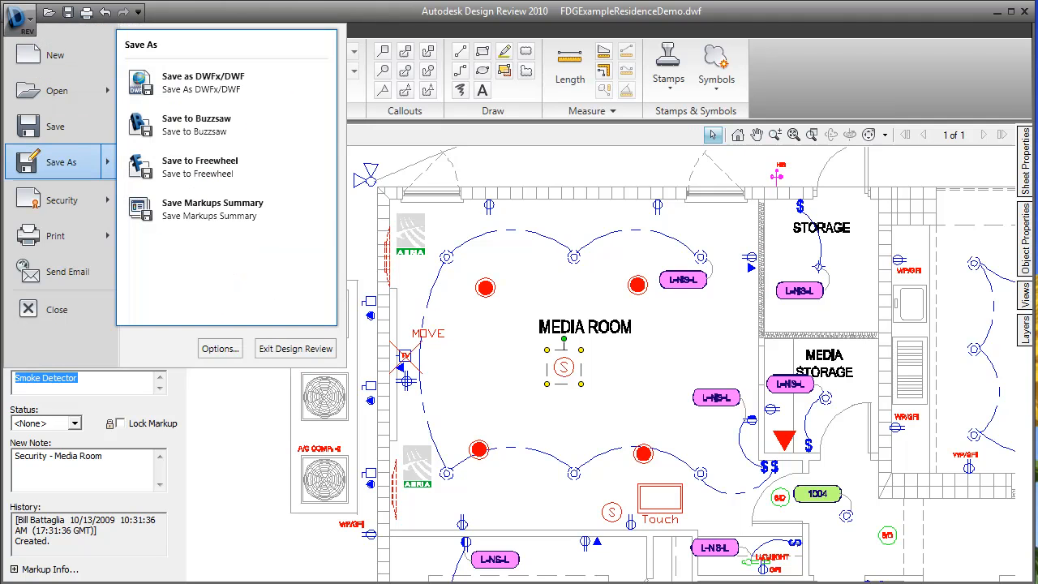
{"action": "left_click", "coordinate": [212, 202]}
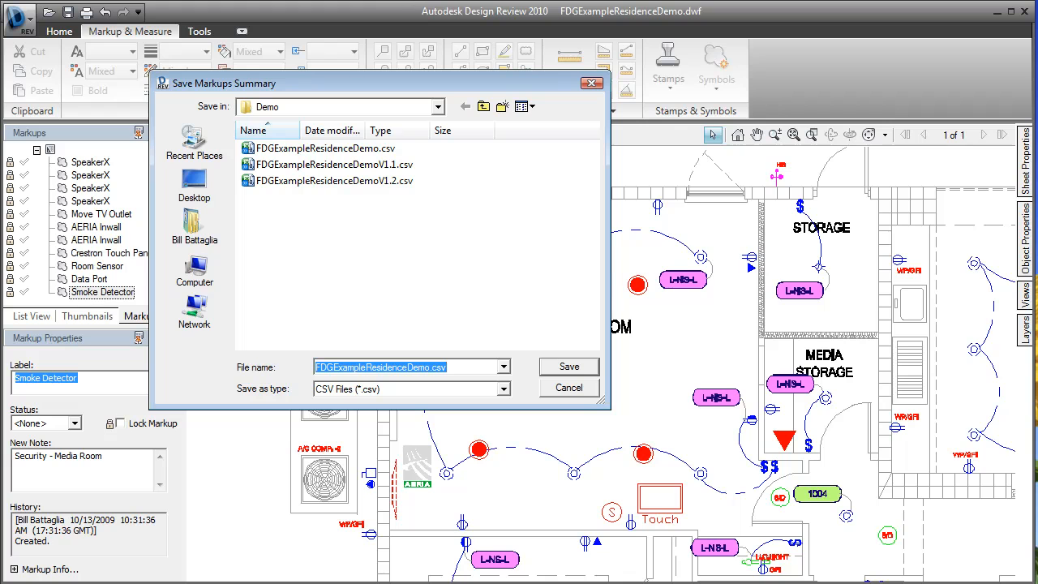
{"action": "left_click", "coordinate": [408, 367]}
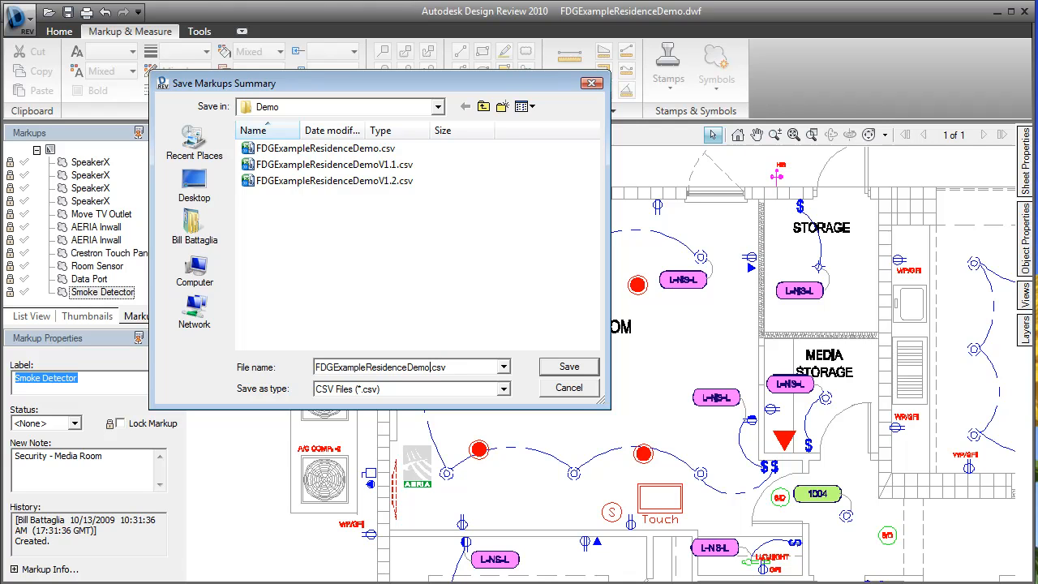
{"action": "type", "text": "V1.3"}
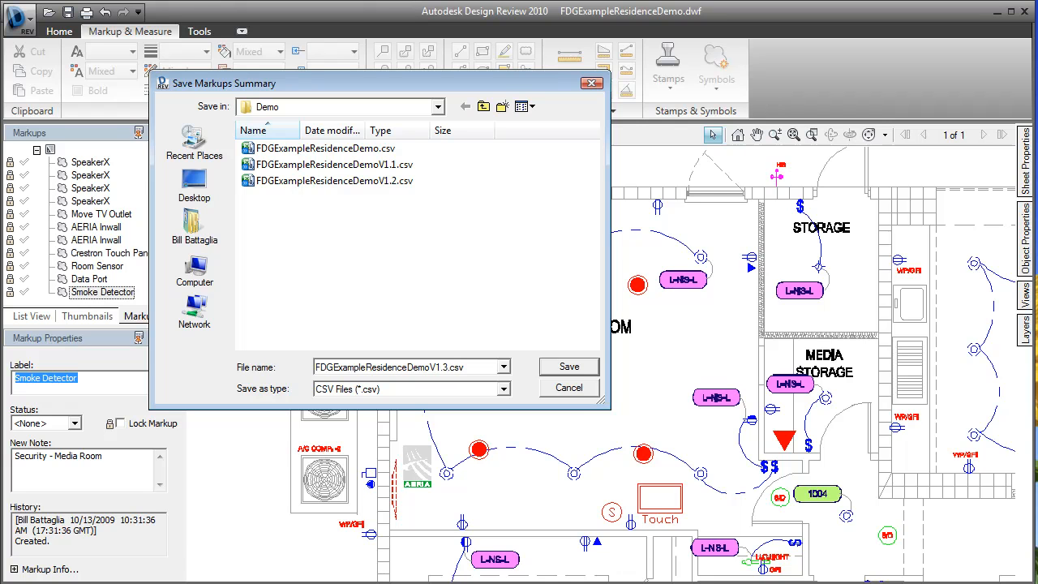
{"action": "left_click", "coordinate": [567, 367]}
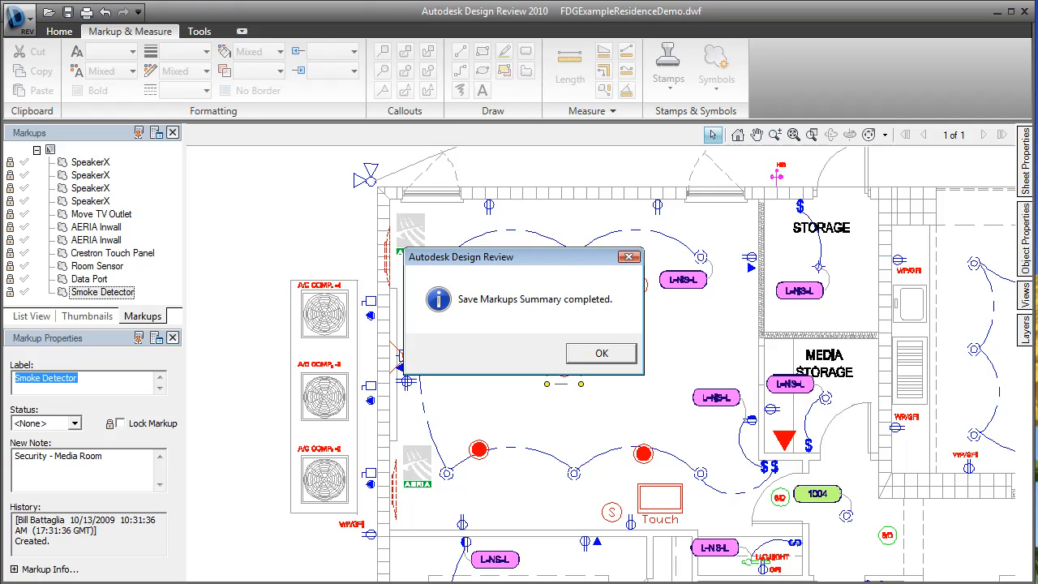
{"action": "left_click", "coordinate": [600, 352]}
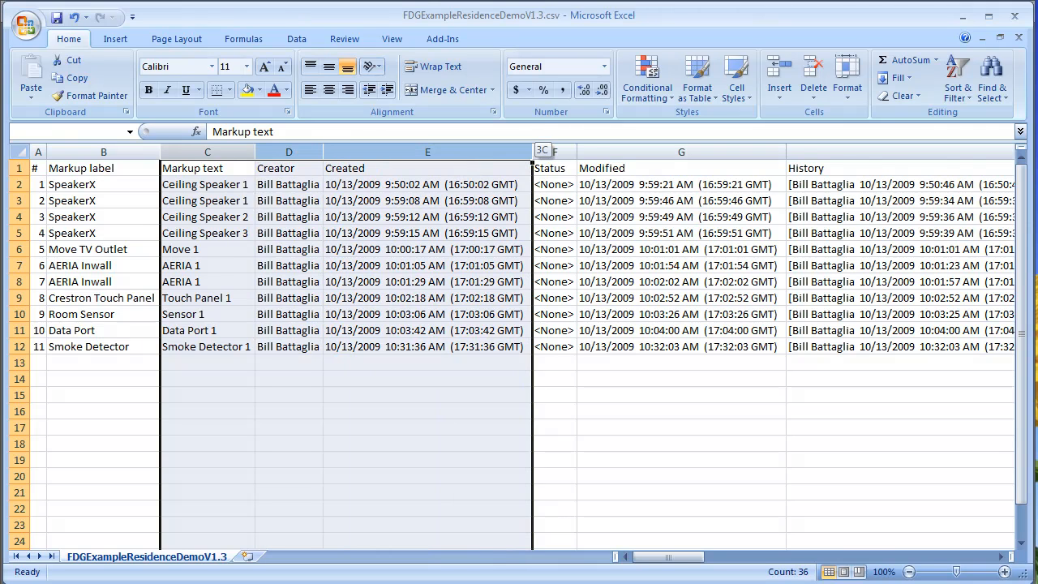
- Delete the unneeded columns C through G from the markups summary in Excel
{"action": "right_click", "coordinate": [554, 152]}
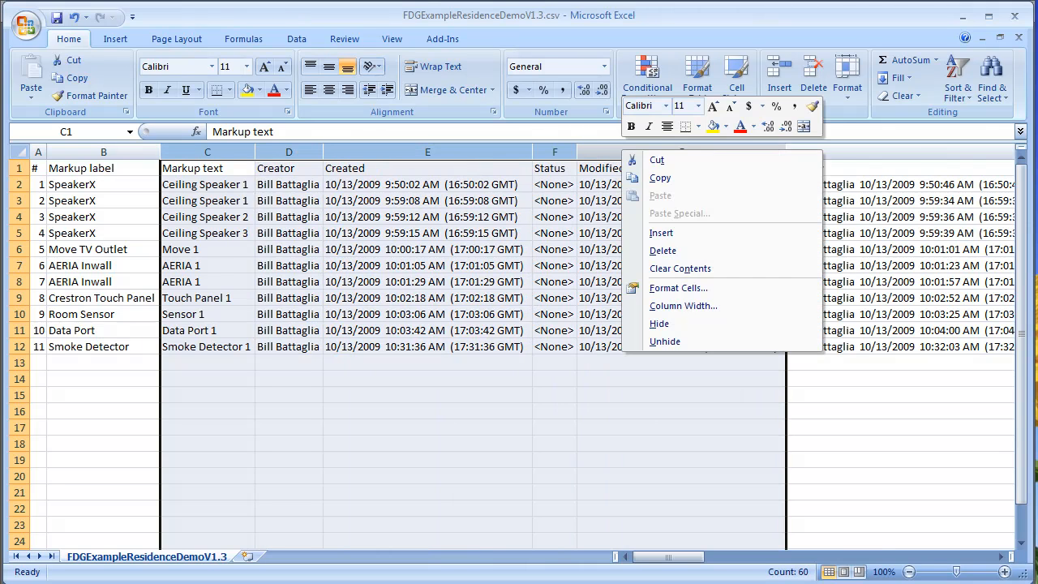
{"action": "left_click", "coordinate": [665, 341]}
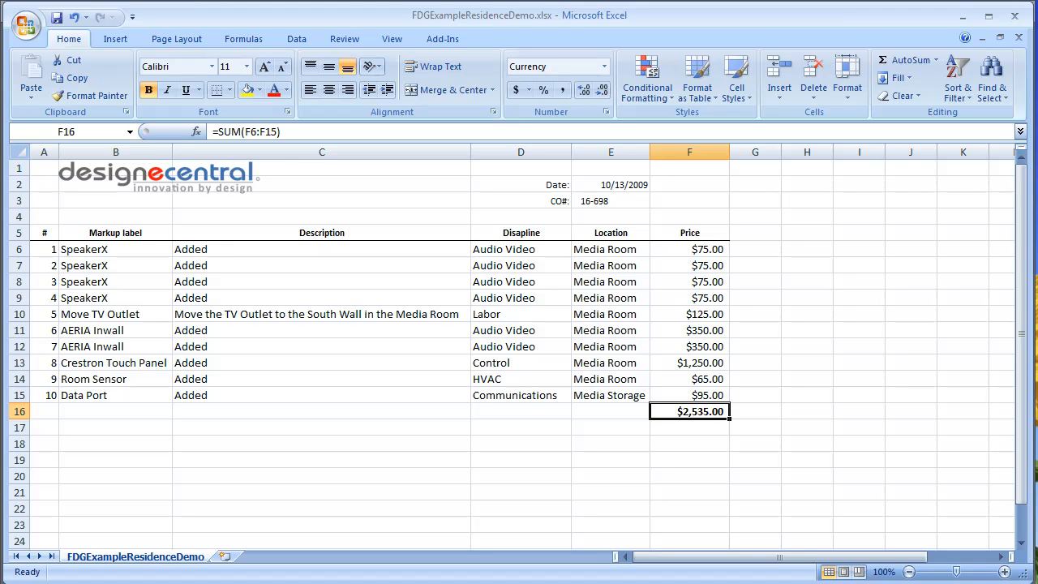
- Show the priced FDGExampleResidenceDemo.xlsx change order totalling $2,535.00 in print preview
{"action": "left_click", "coordinate": [26, 22]}
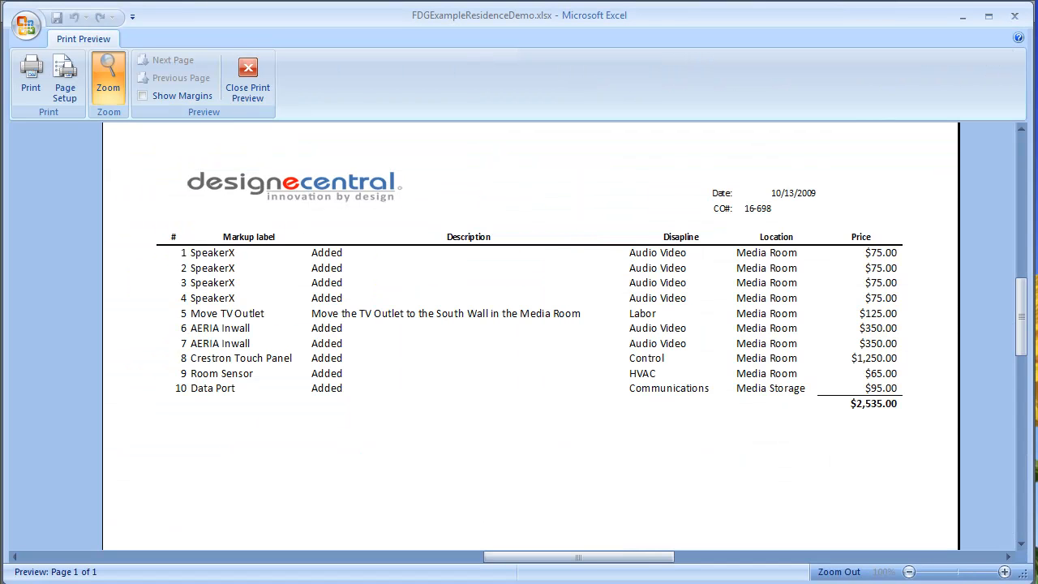